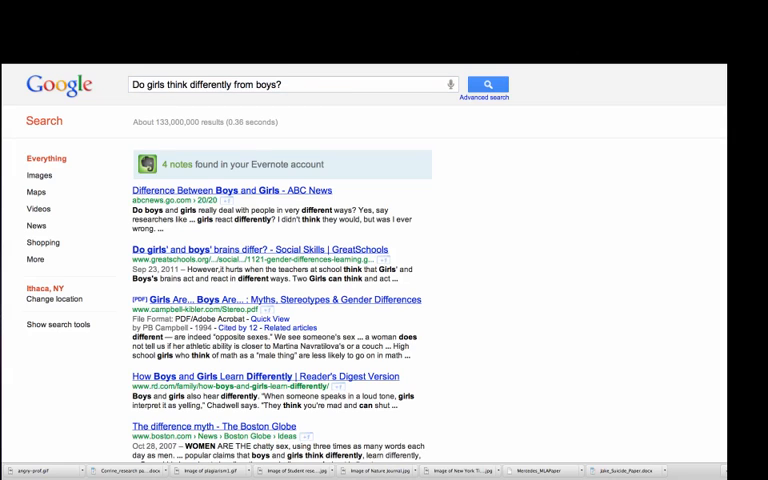
pyautogui.moveTo(402, 161)
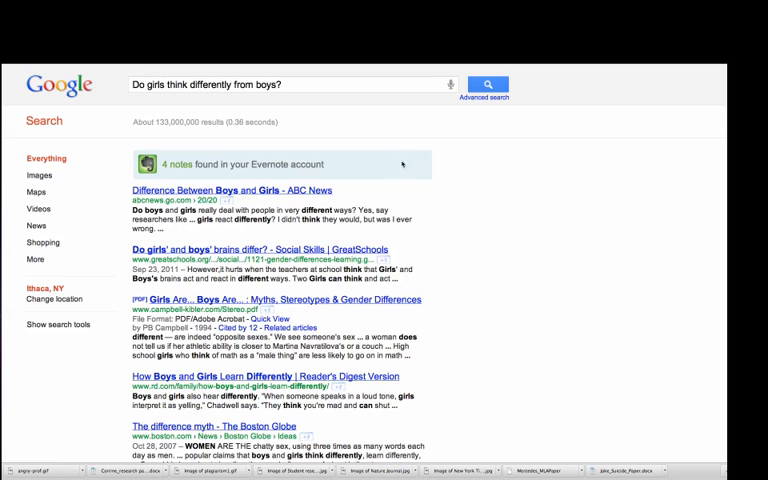
# Scroll down through the Google results on whether girls think differently from boys.
pyautogui.scroll(-3)
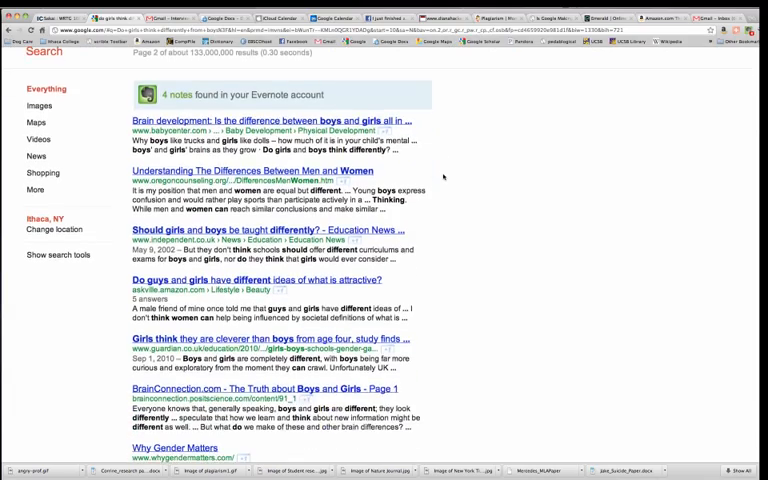
pyautogui.scroll(-3)
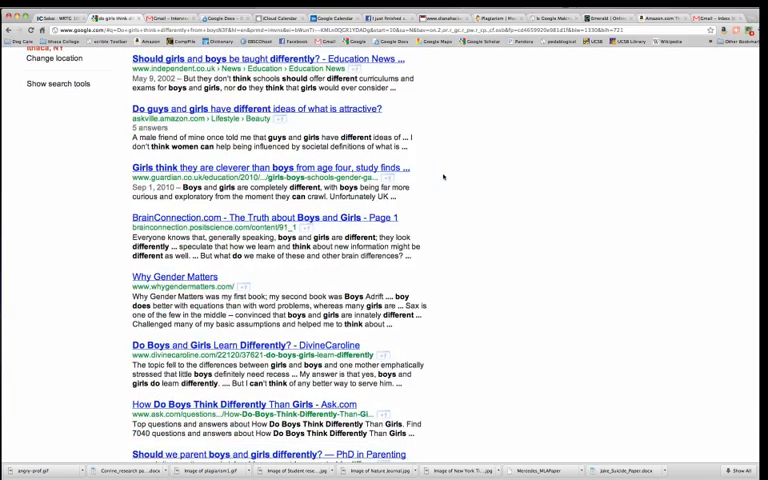
pyautogui.scroll(-3)
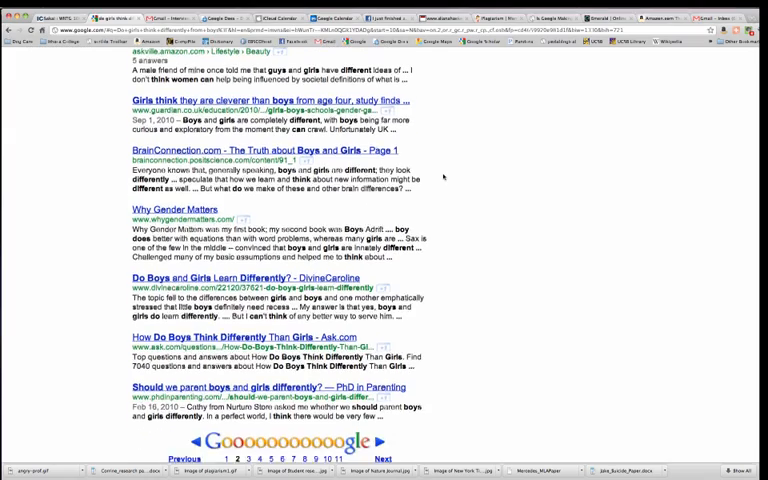
pyautogui.scroll(-3)
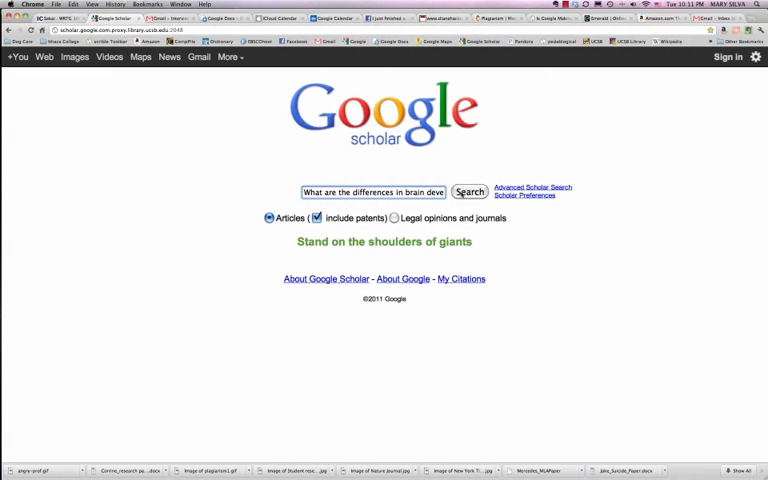
# Run the Scholar search on brain development differences and browse the roughly 66,900 results.
pyautogui.click(468, 191)
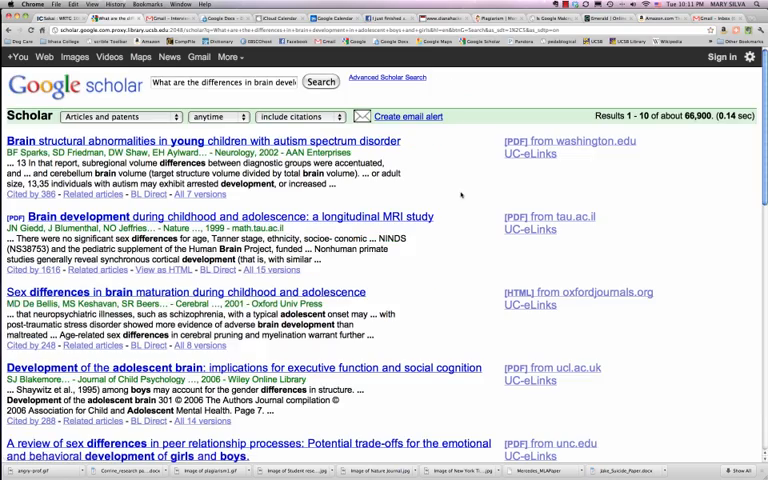
pyautogui.scroll(-3)
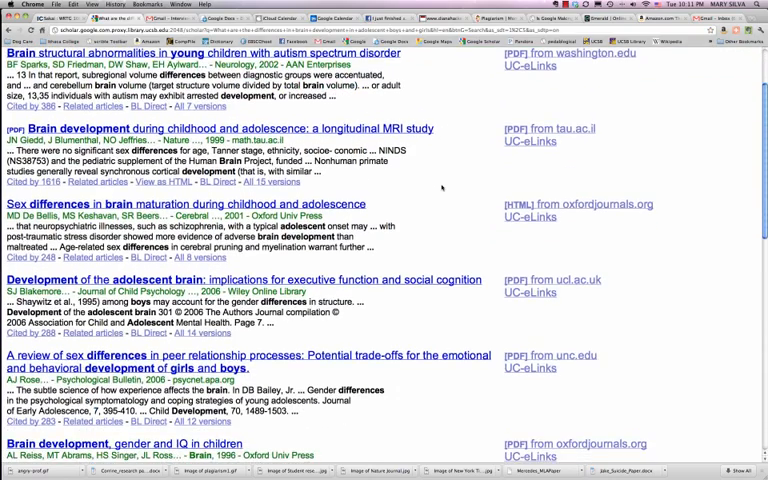
pyautogui.scroll(-3)
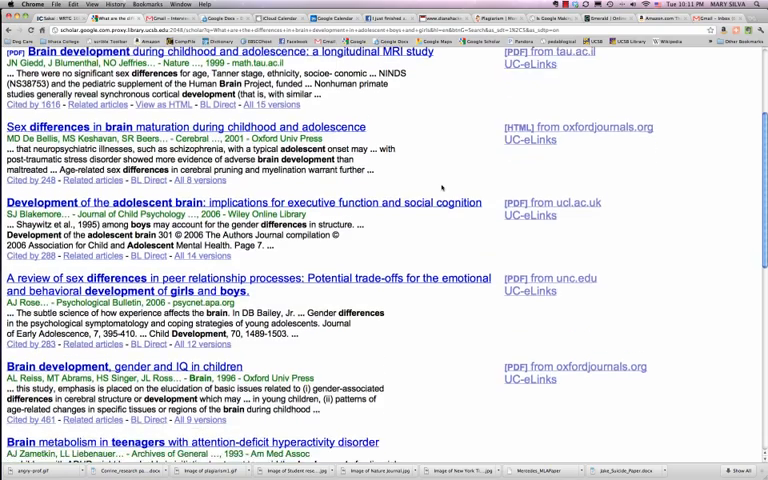
pyautogui.scroll(-3)
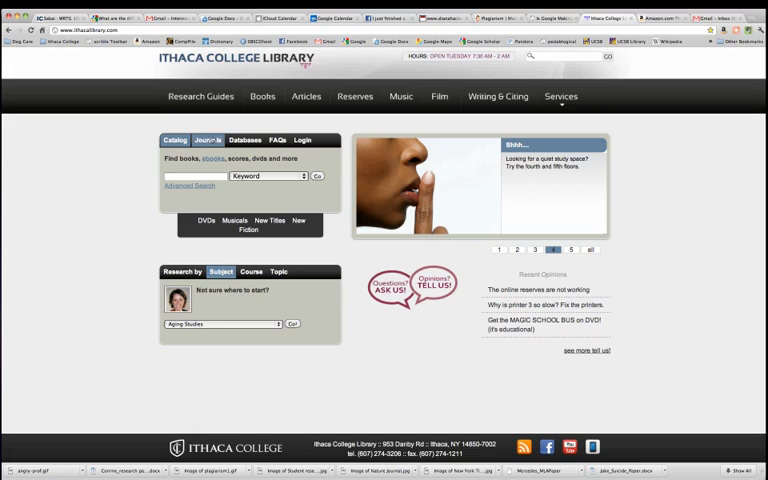
# Open Academic Search Premier from the library's A–Z databases list.
pyautogui.click(244, 140)
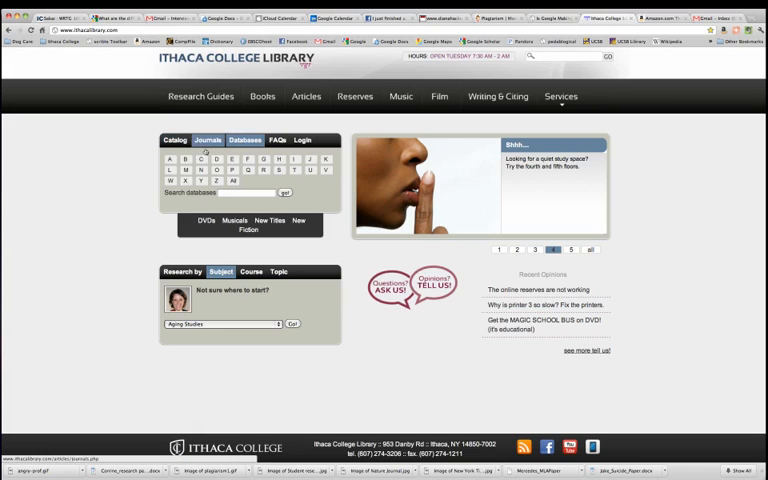
pyautogui.click(244, 140)
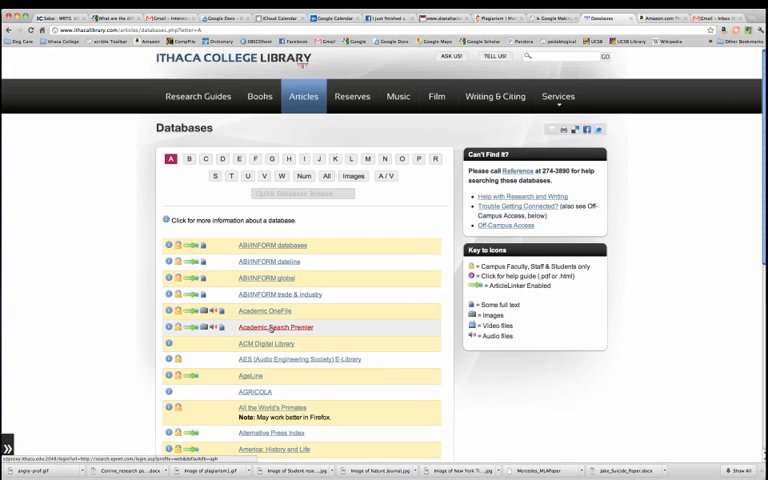
pyautogui.click(276, 327)
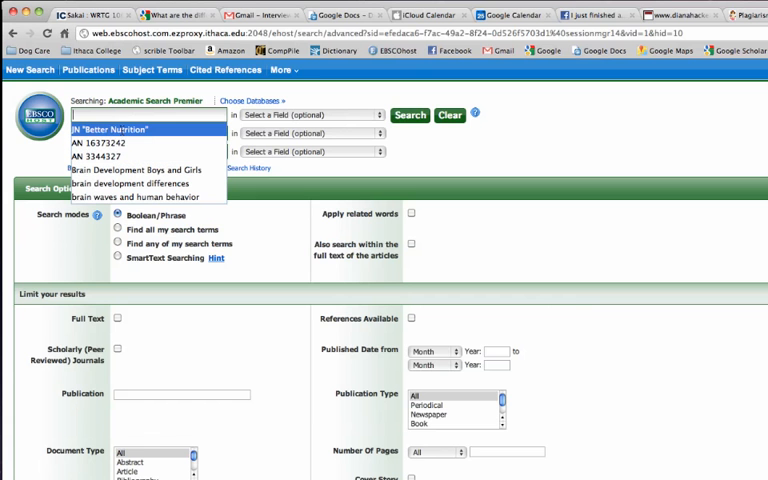
# Search brain development AND adolescent boys AND adolescent girls in Academic Search Premier.
pyautogui.write('brain deve')
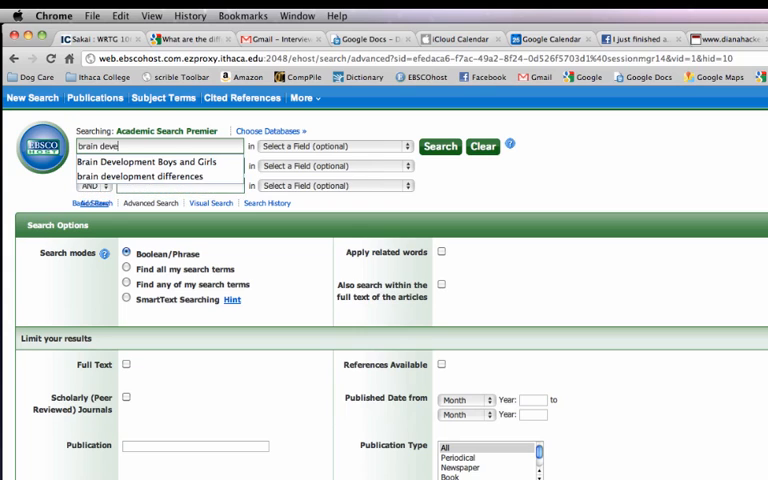
pyautogui.write('ad')
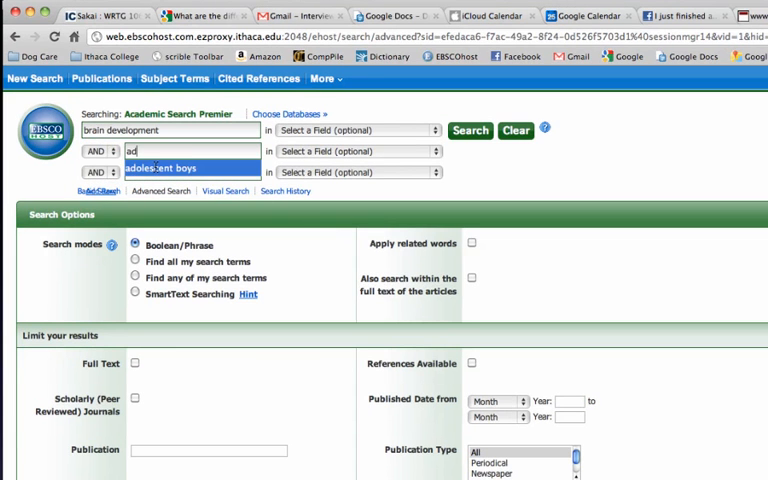
pyautogui.click(185, 168)
pyautogui.write('adolescent girls')
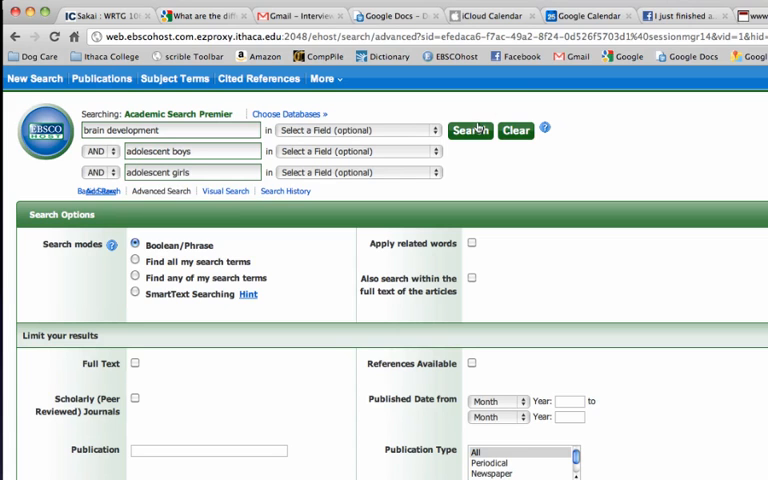
pyautogui.click(480, 130)
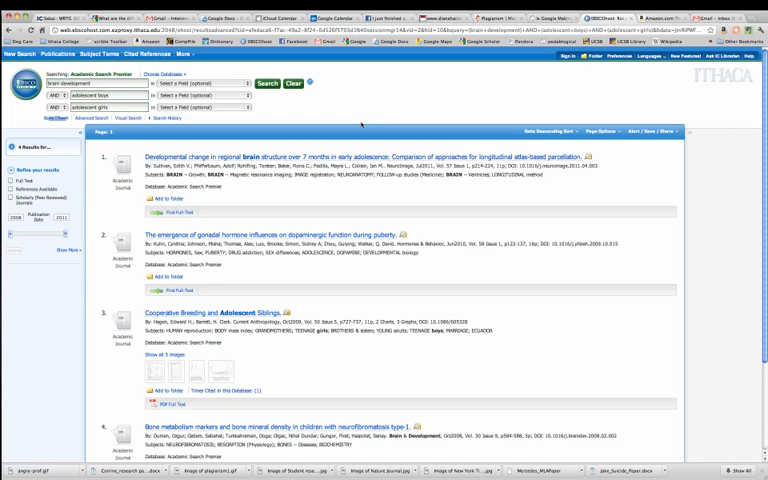